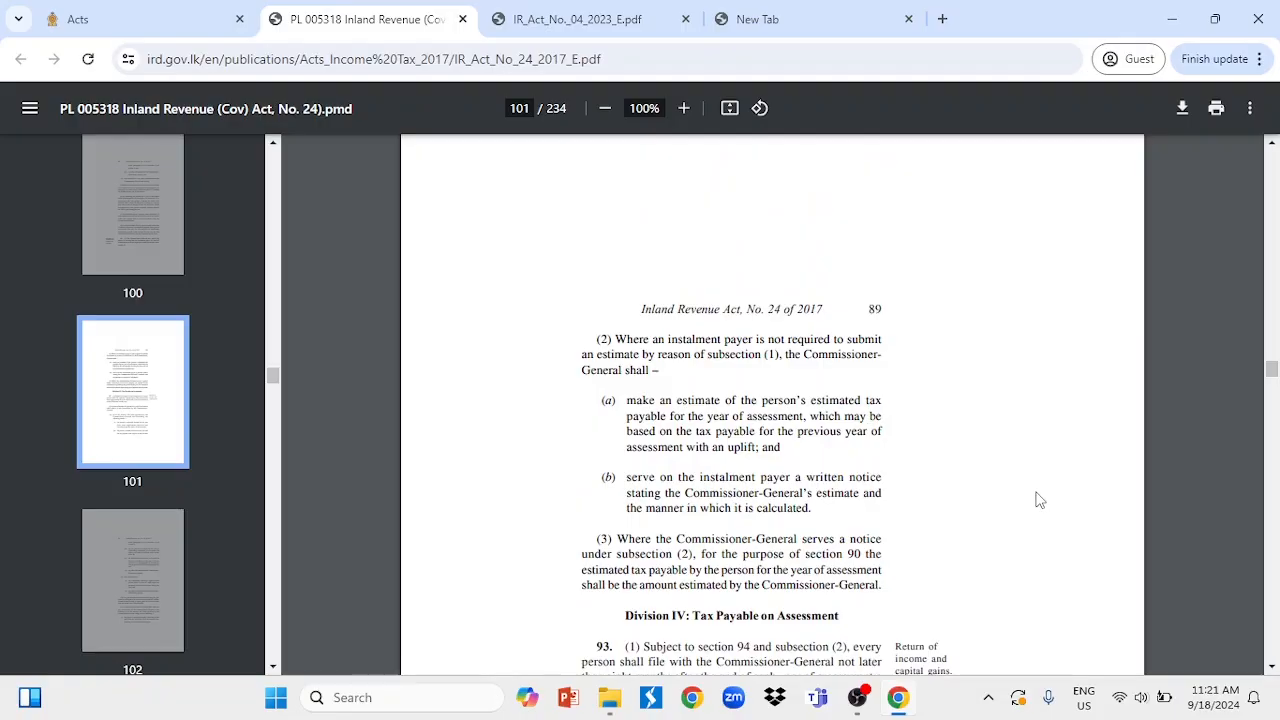
Step: Review the IR_Act_No_04_2023_E.pdf amendment act document by scrolling through it
scroll("down", 3)
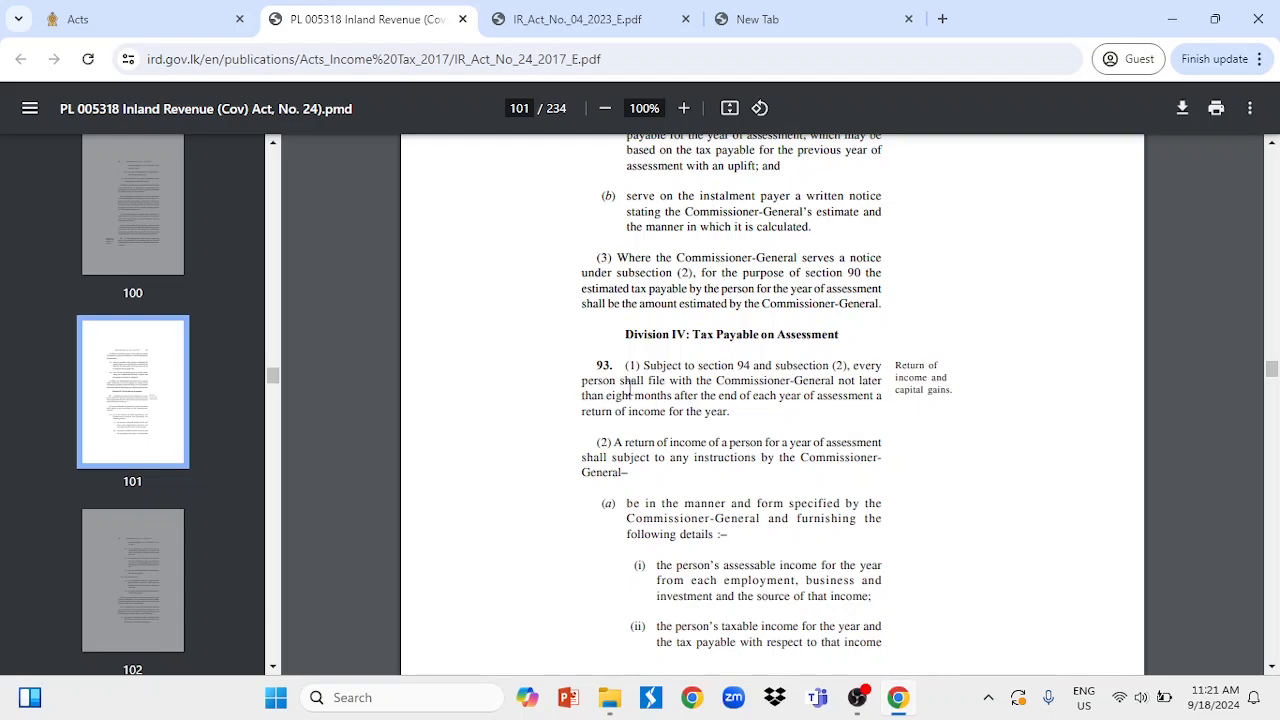
mouse_move(764, 394)
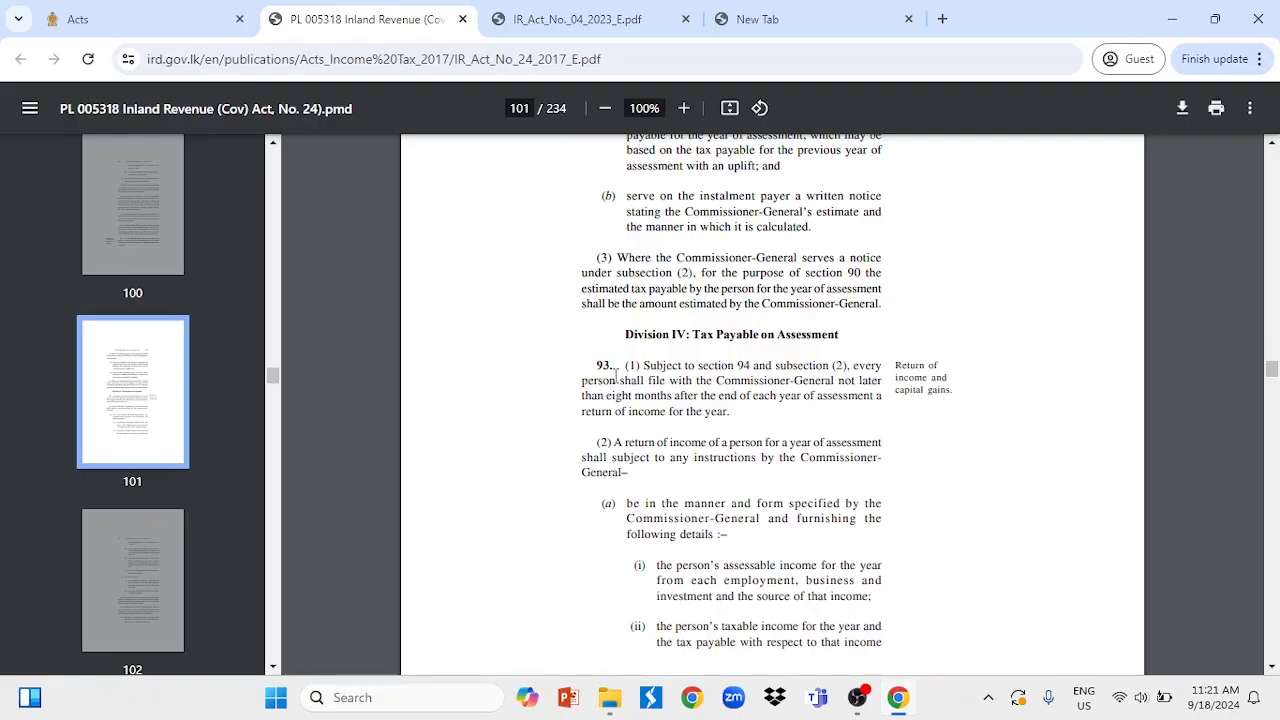
mouse_move(636, 374)
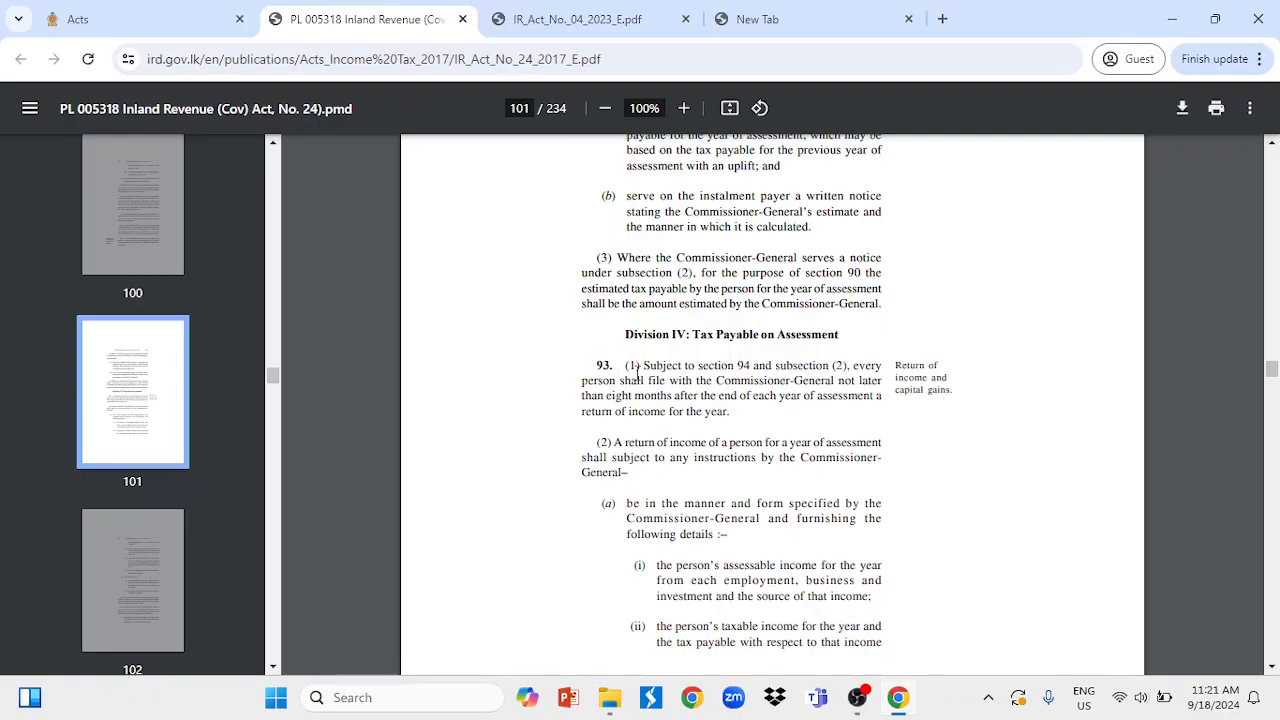
left_click(580, 20)
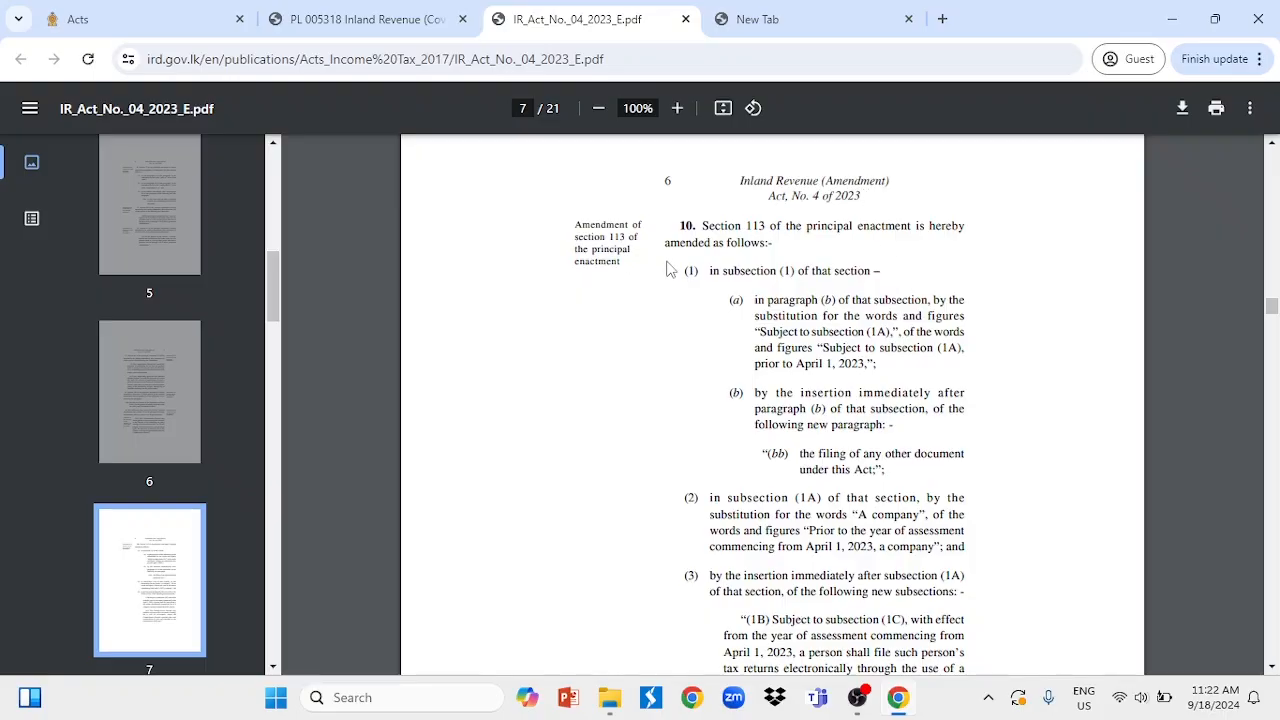
scroll("down", 3)
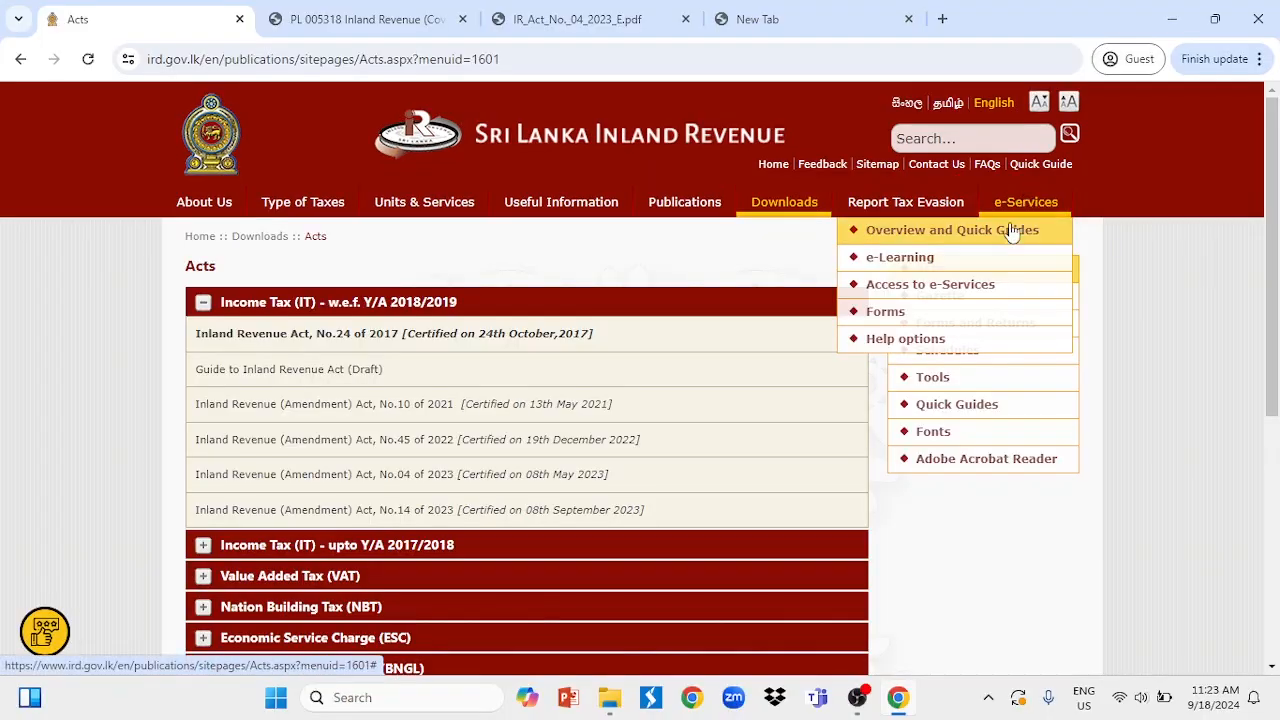
Step: Go to e-Services > Access to e-Services and reach the Proceed to Login section
left_click(928, 284)
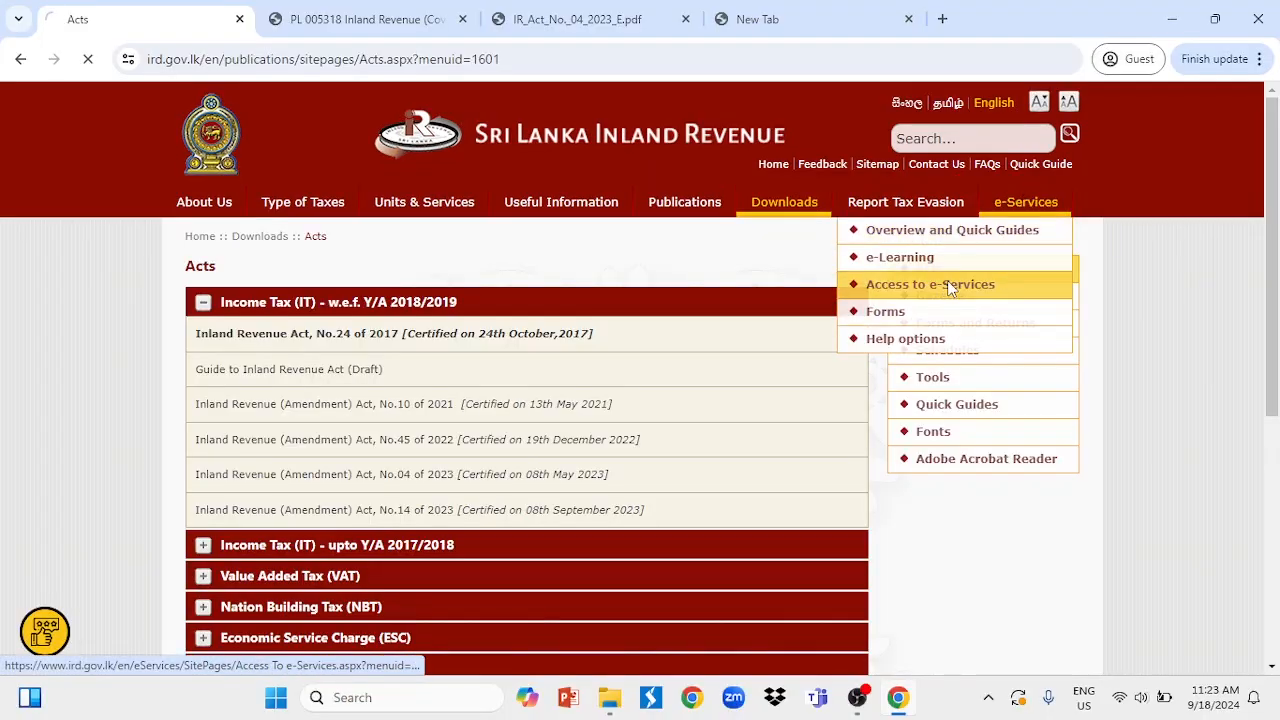
left_click(928, 284)
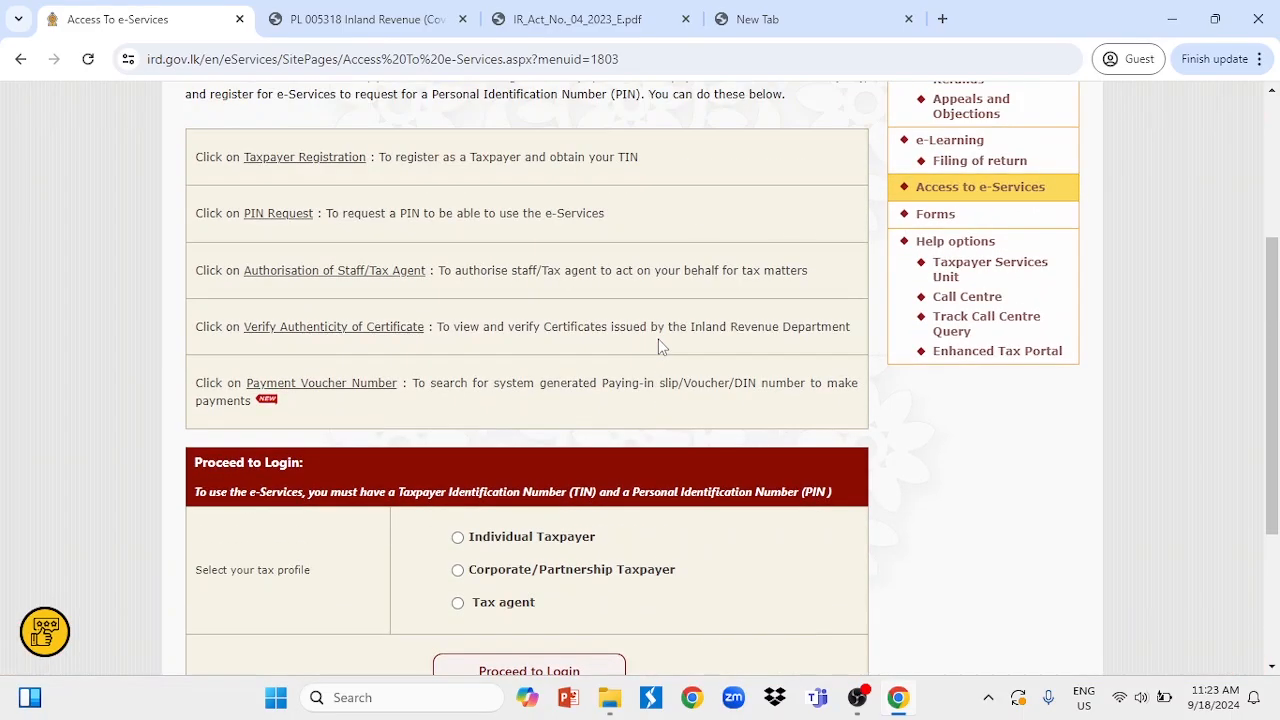
scroll("down", 3)
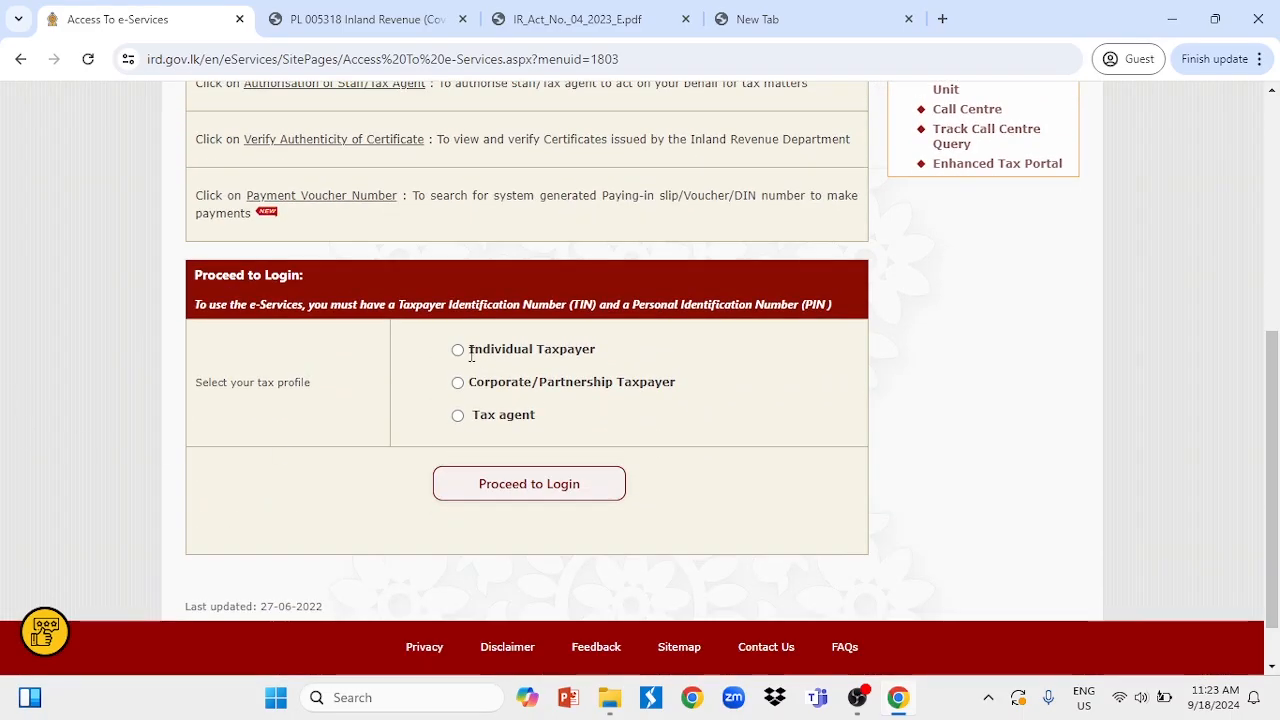
left_click(528, 482)
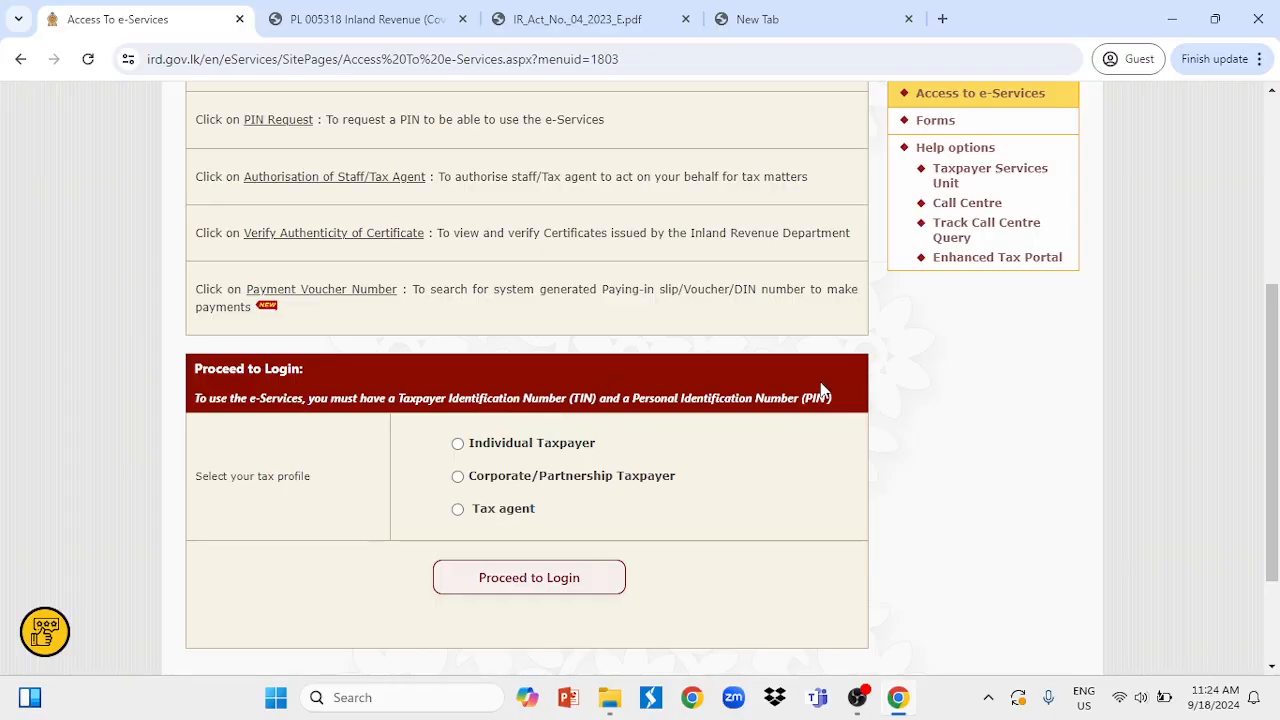
mouse_move(776, 428)
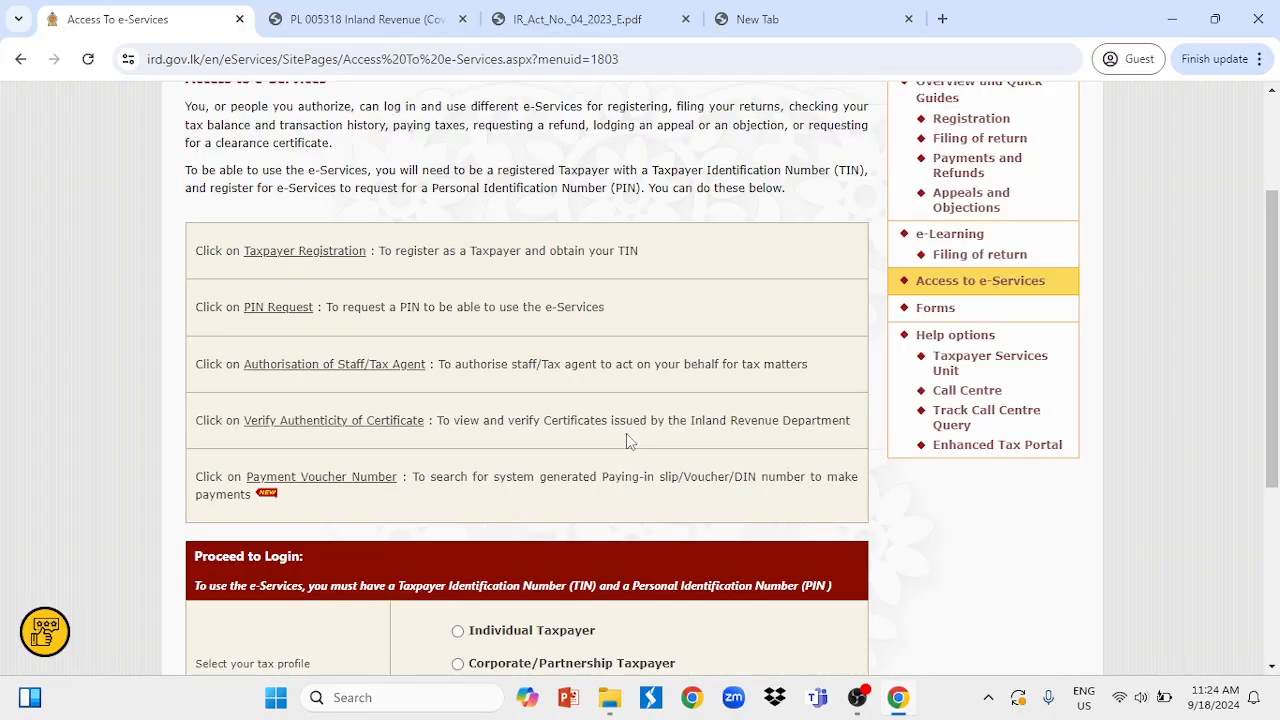
mouse_move(278, 308)
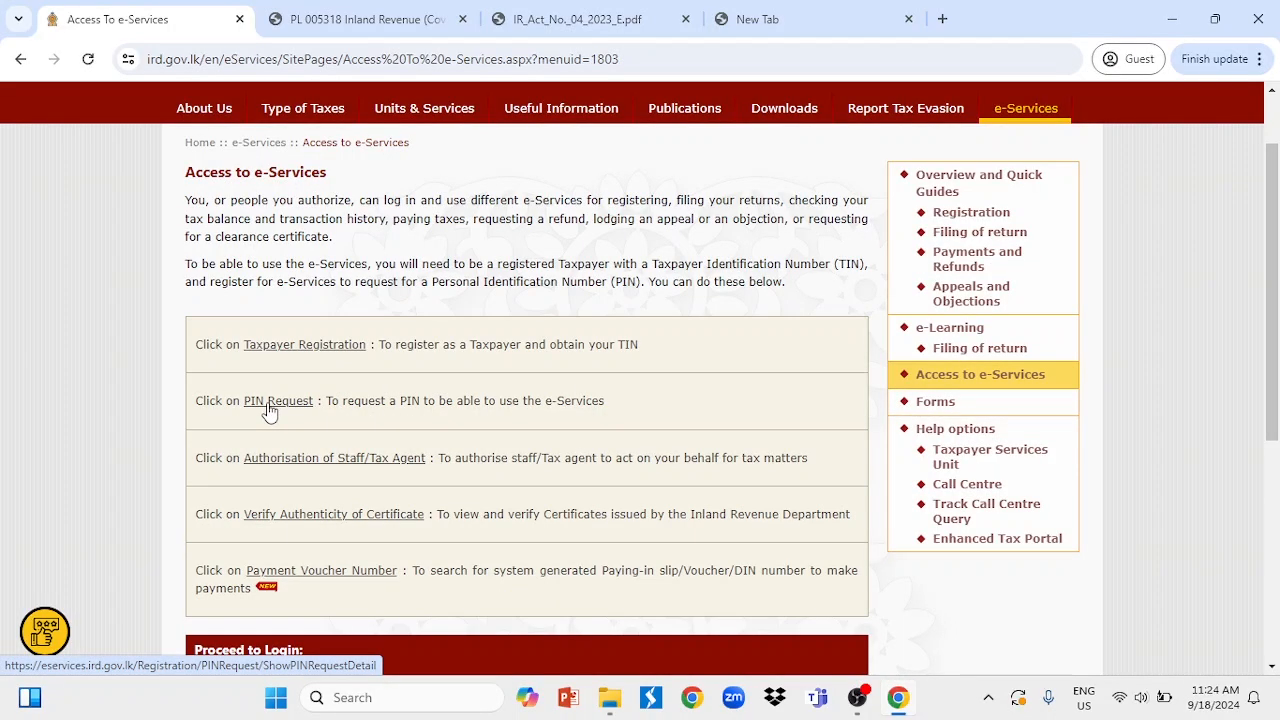
Step: Follow the PIN Request link to the Online Request for IRD PIN form in a new tab
scroll("down", 3)
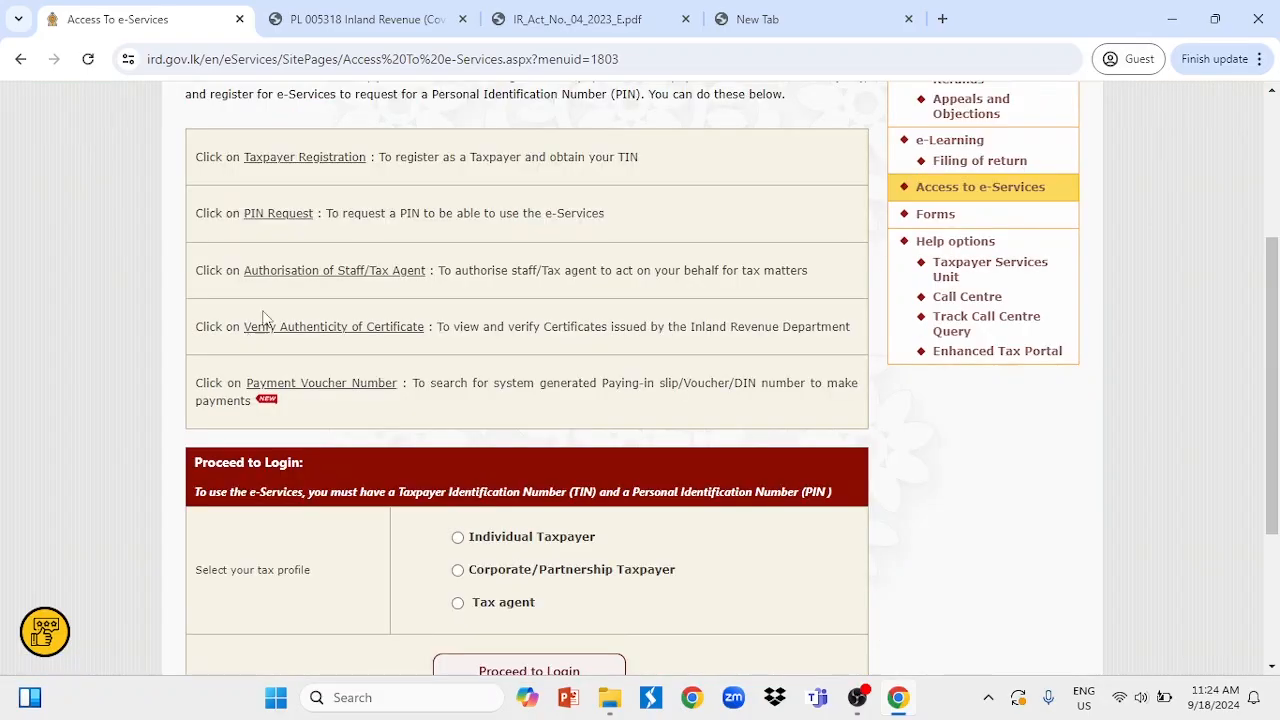
left_click(278, 212)
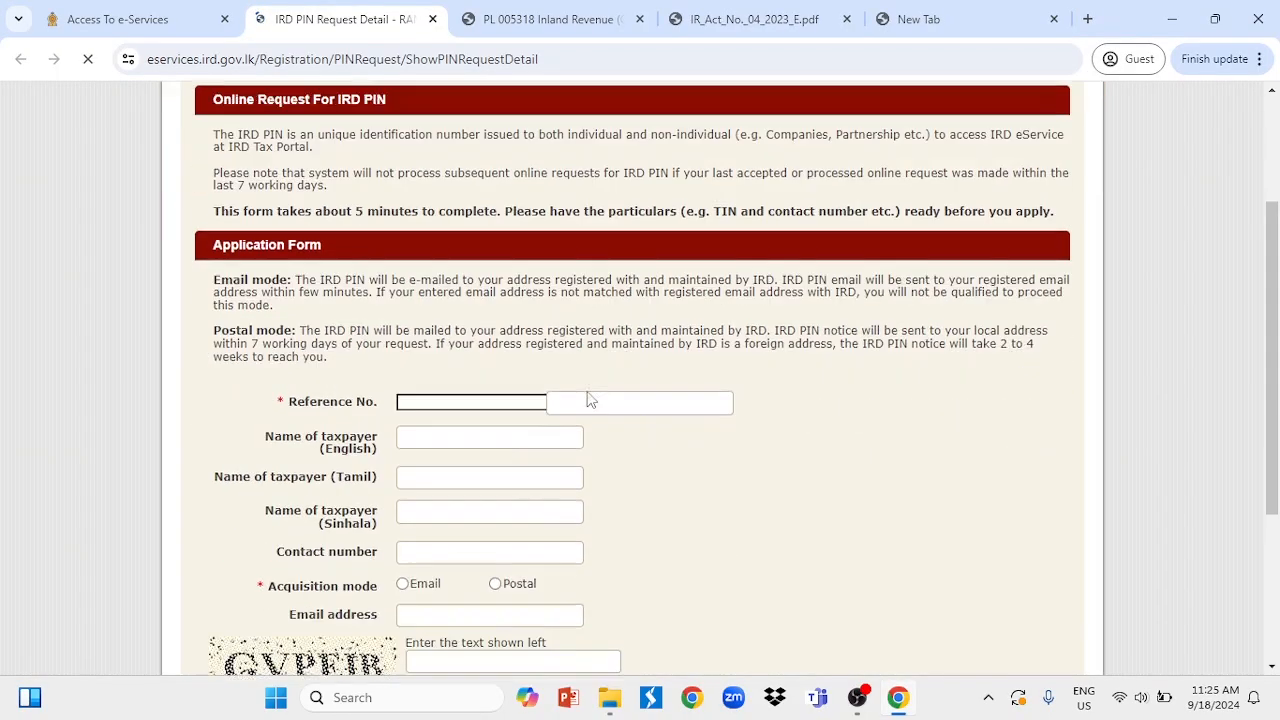